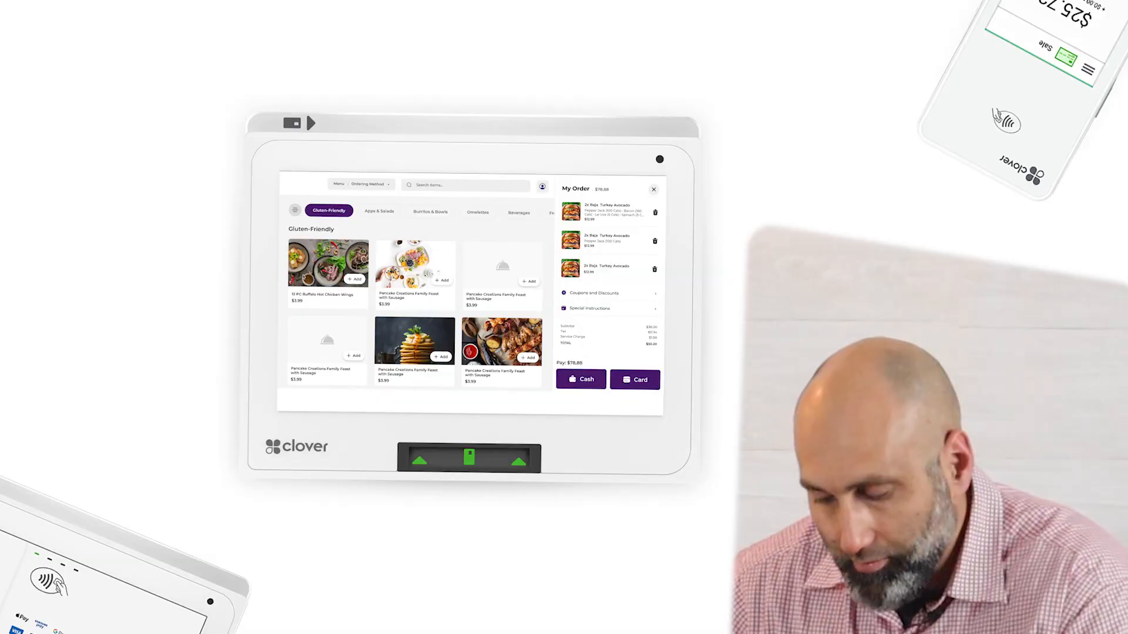
Step: Preview the burger and apple pie pack details twice, then bring up the Breakfast/Lunch/Dinner menu chooser
{"action": "left_click", "coordinate": [415, 341]}
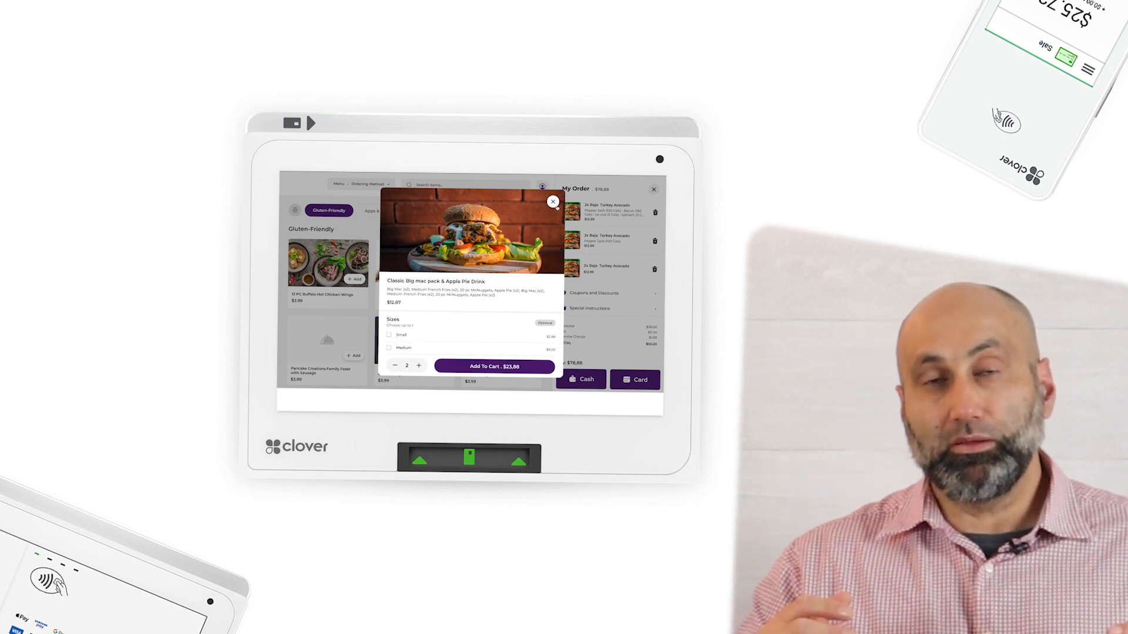
{"action": "left_click", "coordinate": [554, 202]}
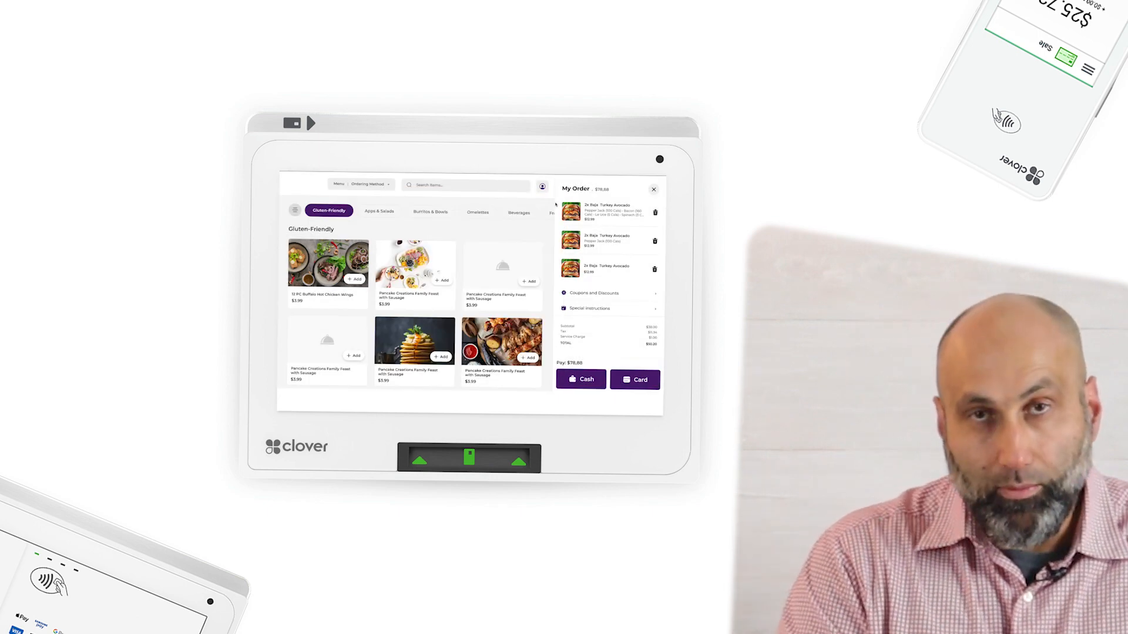
{"action": "left_click", "coordinate": [608, 292]}
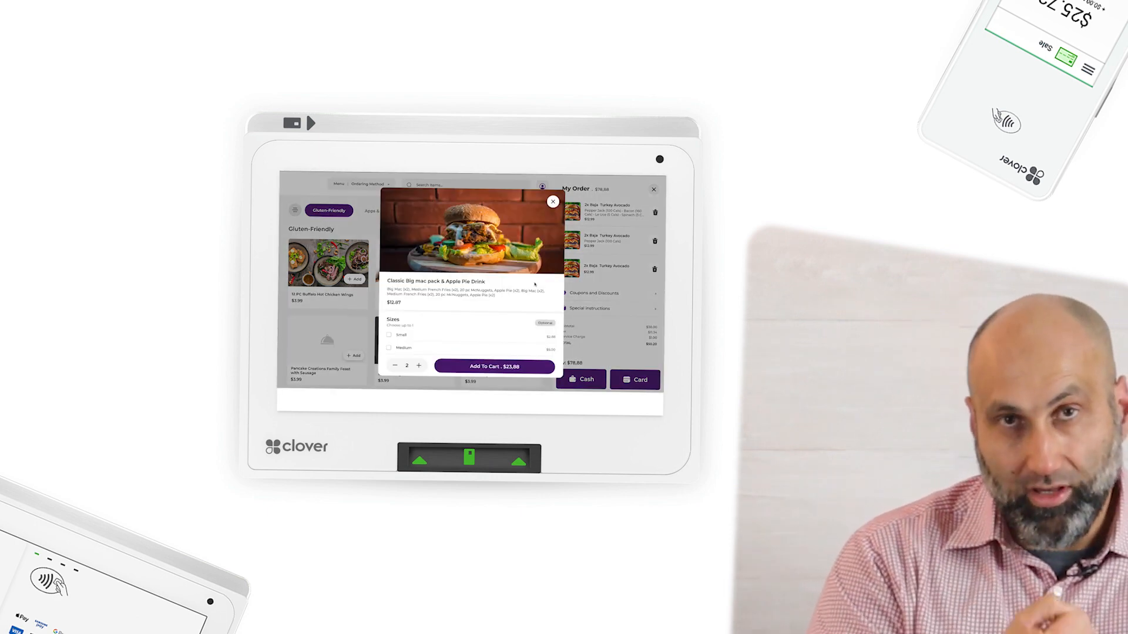
{"action": "left_click", "coordinate": [552, 201]}
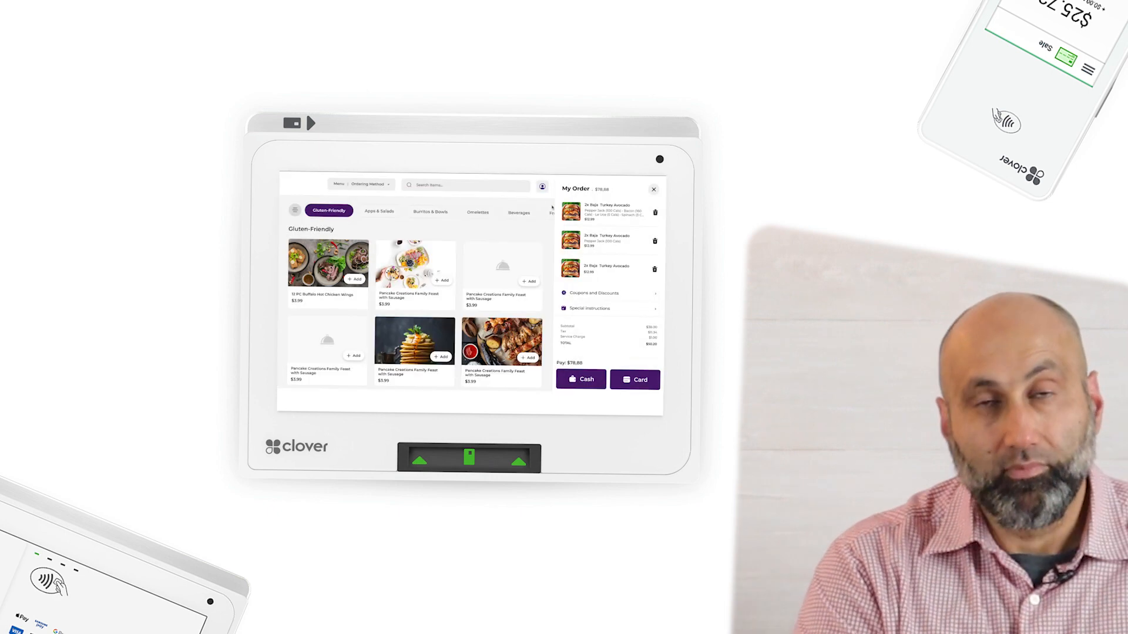
{"action": "left_click", "coordinate": [338, 184]}
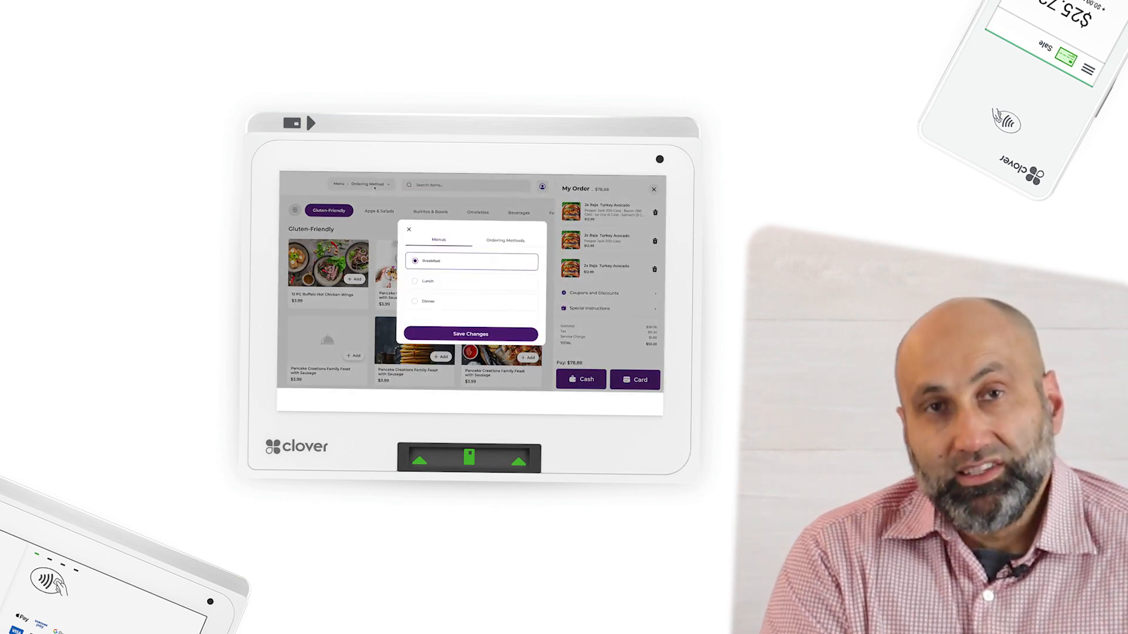